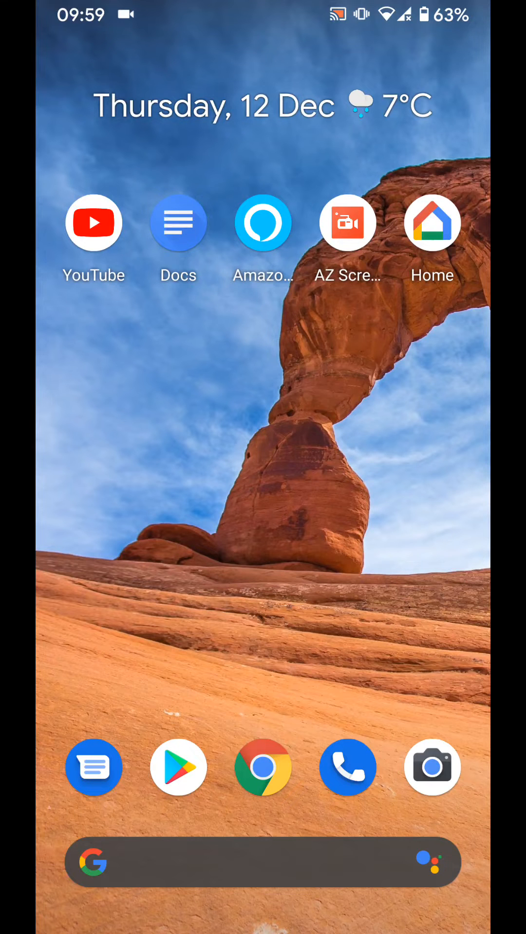
Launch Google Home from the Android launcher, showing the Bedroom with its speaker
{"action": "left_click_drag", "start_coordinate": [432, 223], "coordinate": [412, 317]}
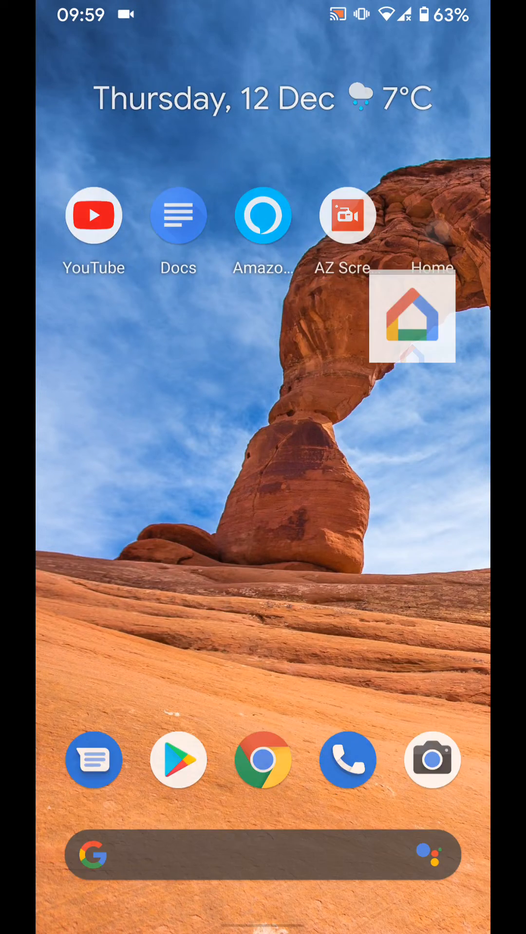
{"action": "left_click", "coordinate": [411, 316]}
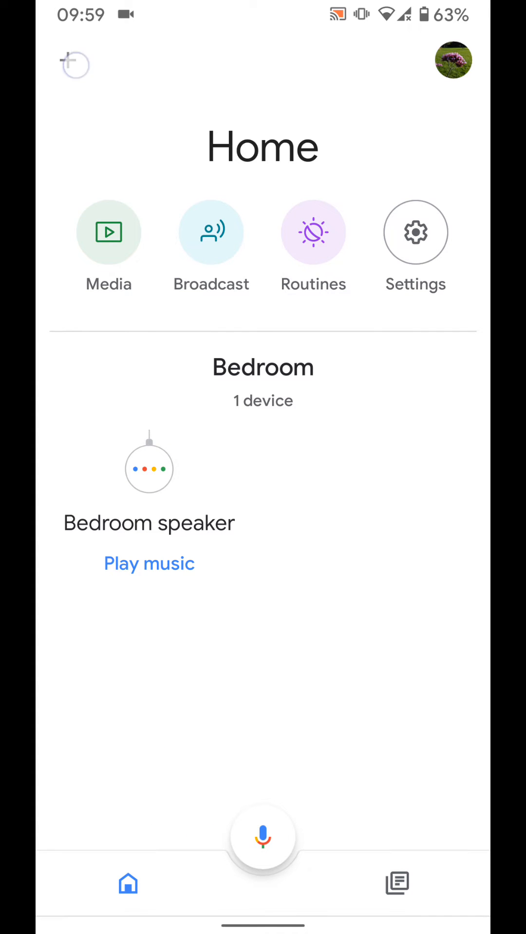
Reach Manage accounts through device setup's 'Have something already set up?' option
{"action": "left_click", "coordinate": [74, 64]}
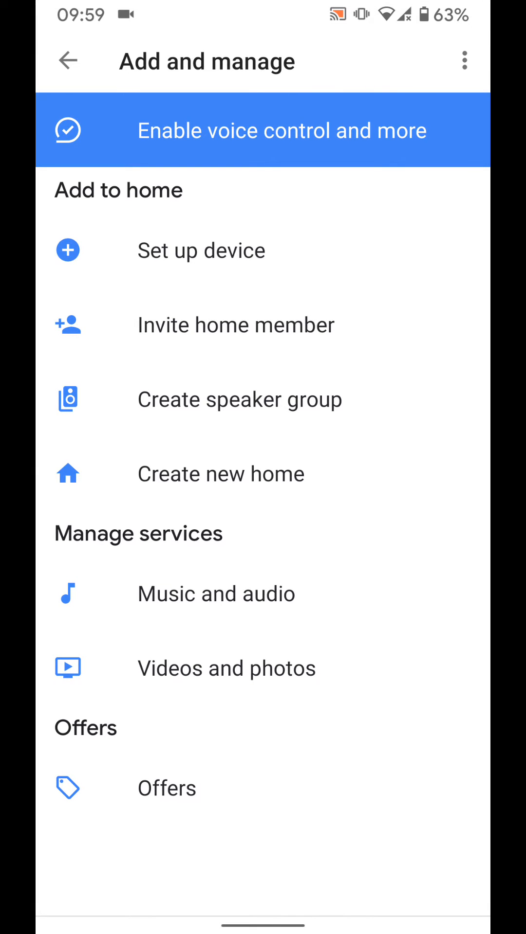
{"action": "left_click", "coordinate": [201, 250]}
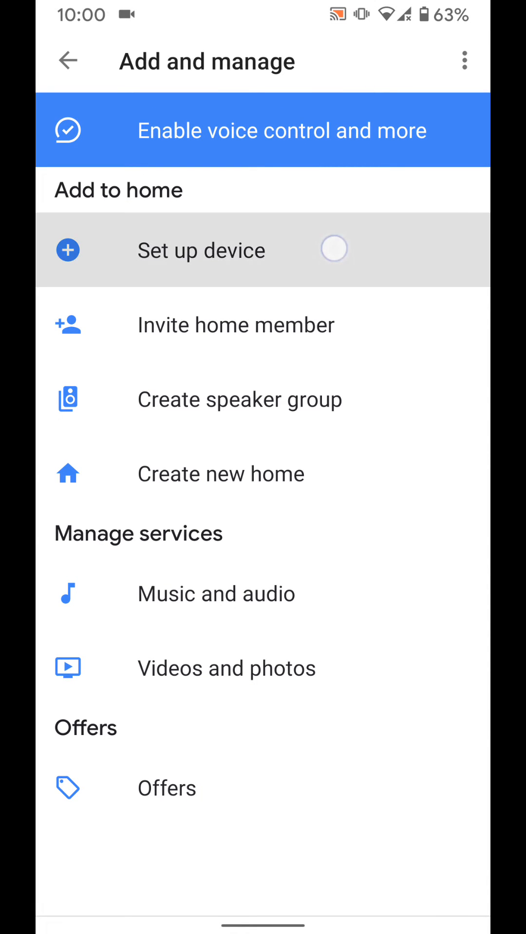
{"action": "left_click", "coordinate": [201, 250]}
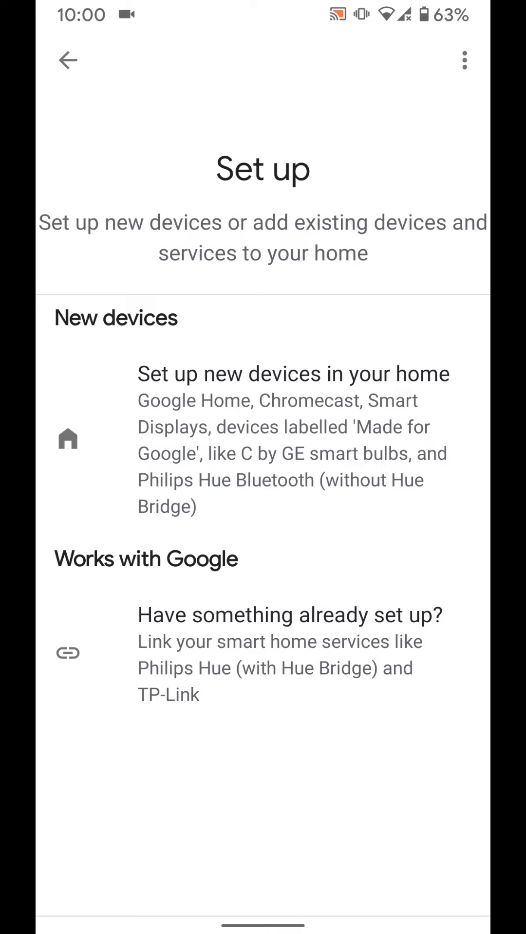
{"action": "left_click", "coordinate": [263, 654]}
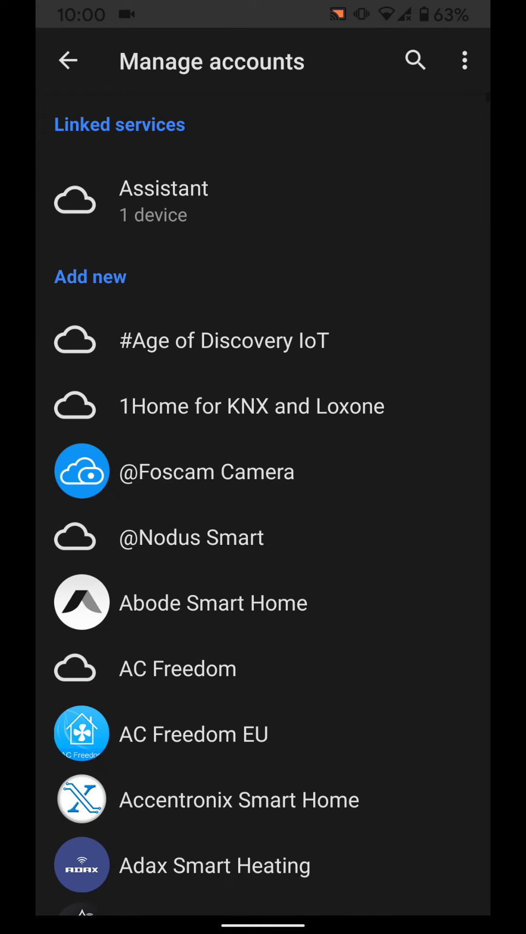
Search the Manage accounts list for 'kasa'
{"action": "left_click", "coordinate": [415, 61]}
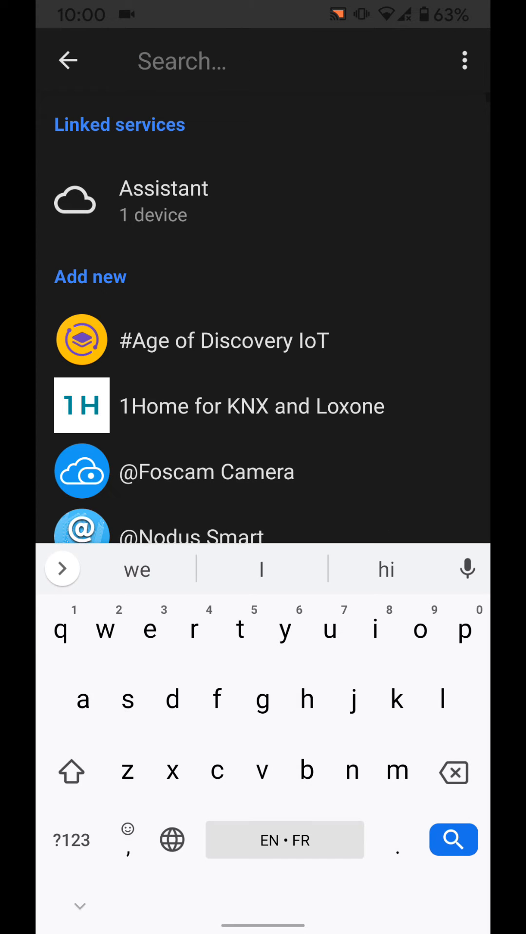
{"action": "type", "text": "kasa"}
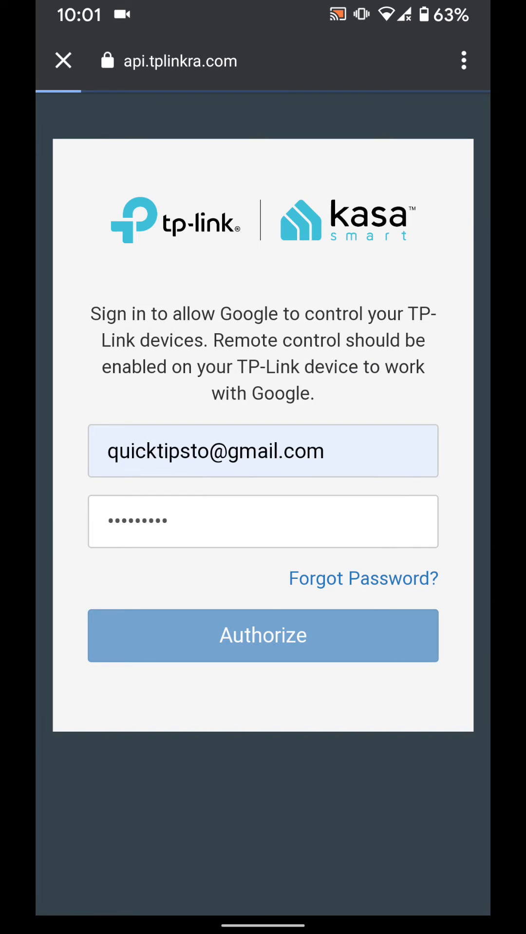
Authorize Google Home to control the TP-Link Kasa devices
{"action": "left_click", "coordinate": [262, 635]}
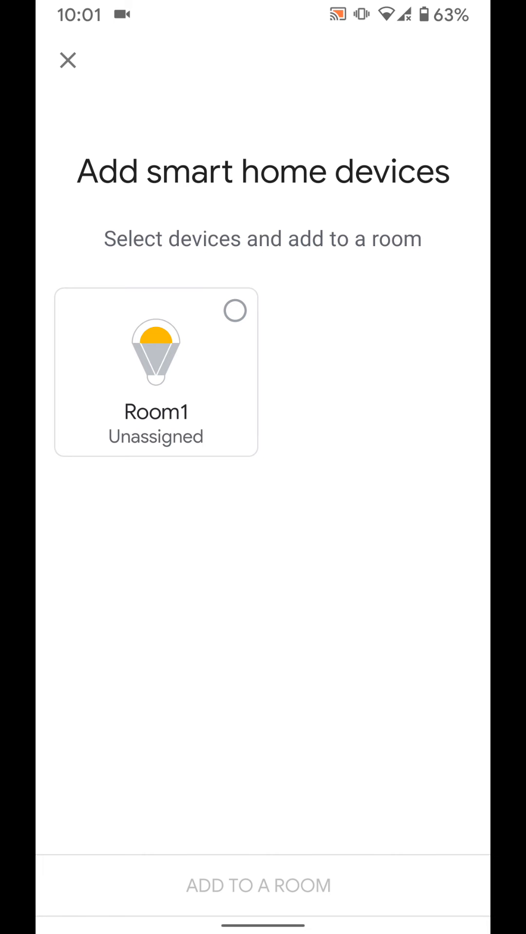
Select the Room1 bulb, assign it to Bedroom, and finish adding devices
{"action": "left_click", "coordinate": [156, 372]}
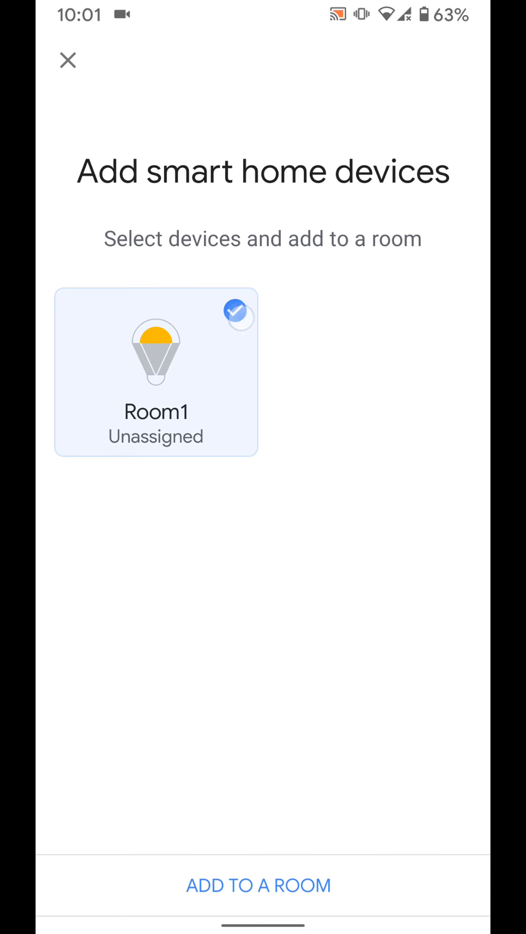
{"action": "left_click", "coordinate": [258, 884]}
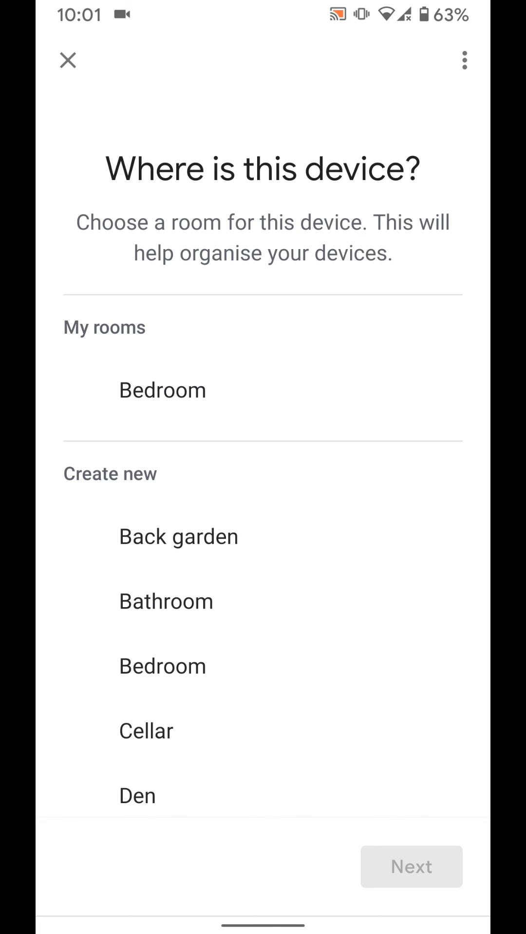
{"action": "left_click", "coordinate": [162, 390]}
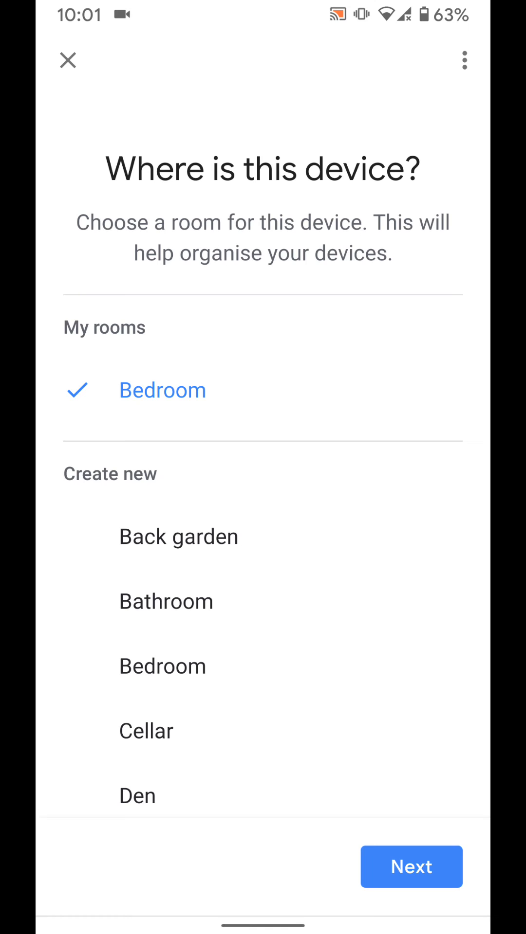
{"action": "left_click", "coordinate": [409, 867]}
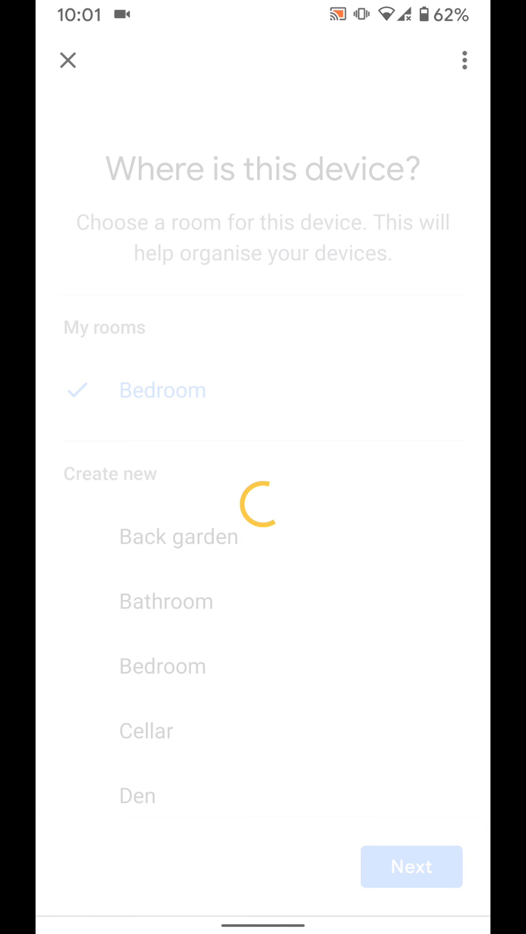
{"action": "left_click", "coordinate": [411, 867]}
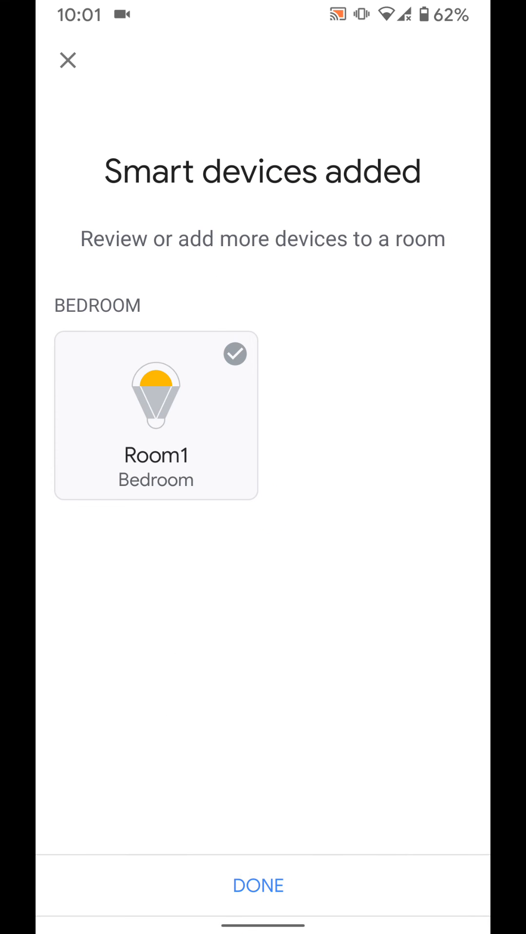
{"action": "left_click", "coordinate": [258, 885]}
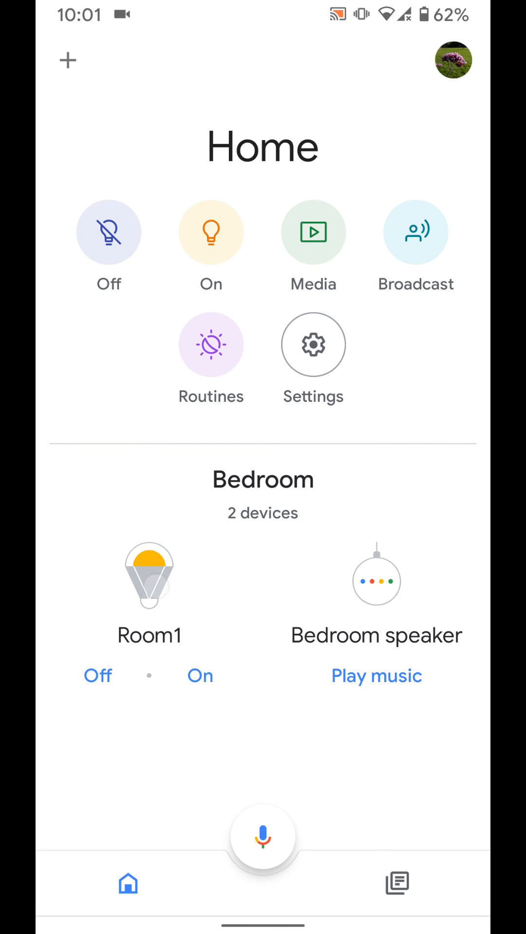
Open Room1's controls and turn the bulb off from 44% brightness
{"action": "left_click", "coordinate": [150, 588]}
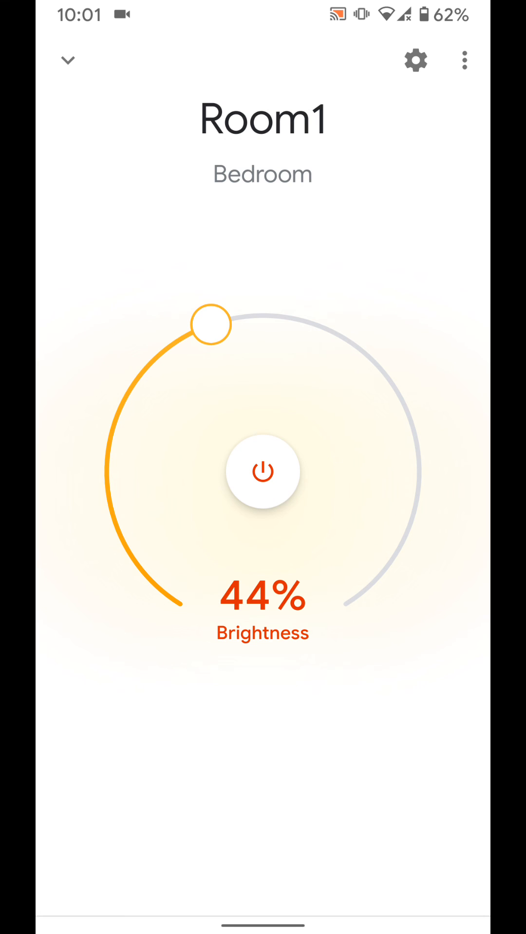
{"action": "left_click", "coordinate": [262, 471]}
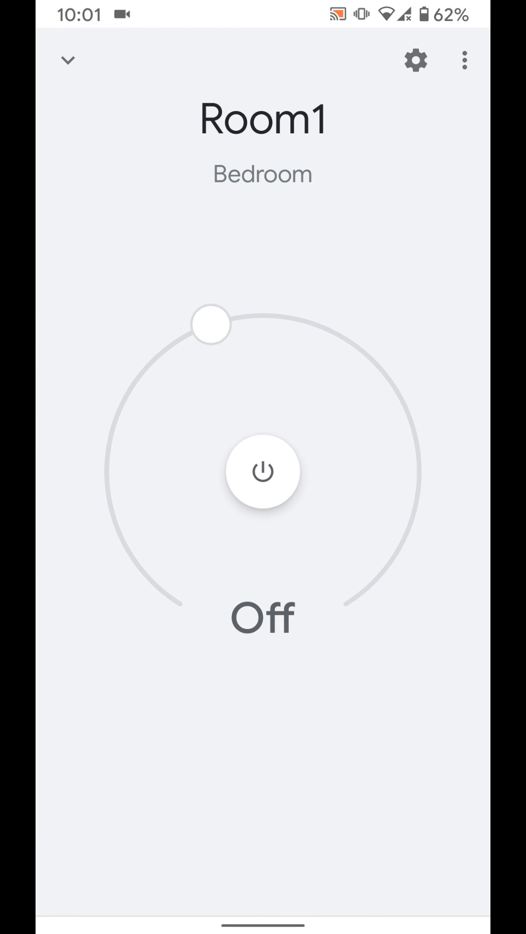